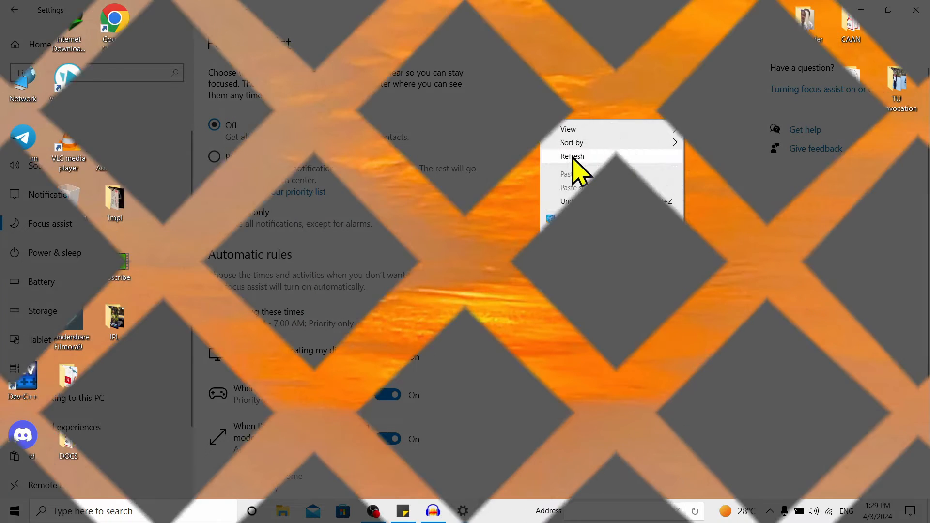
Launch the Settings app from the Start menu to its home page of categories
{"action": "left_click", "coordinate": [572, 156]}
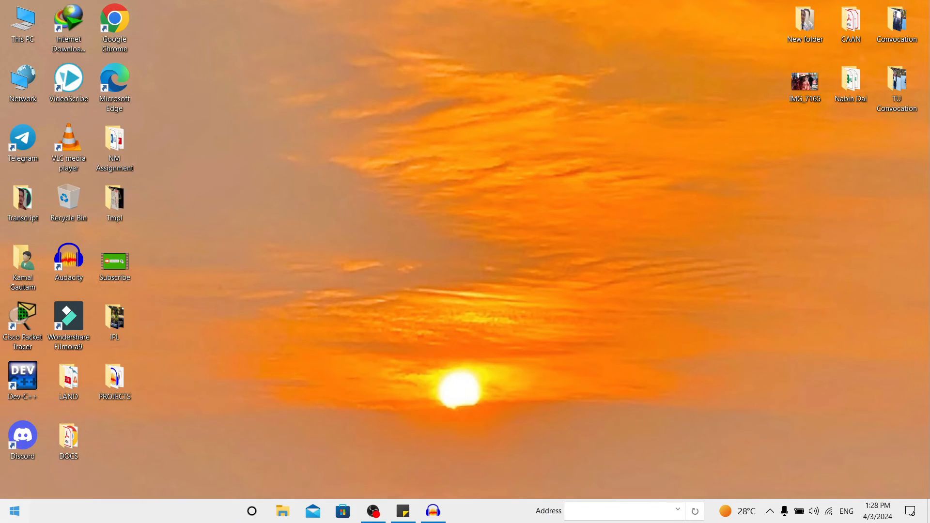
{"action": "left_click", "coordinate": [14, 511]}
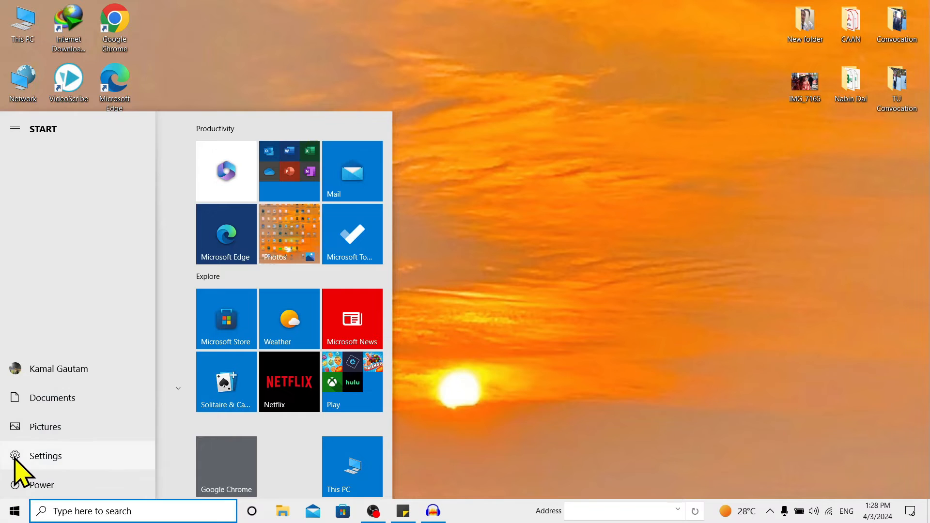
{"action": "left_click", "coordinate": [46, 456]}
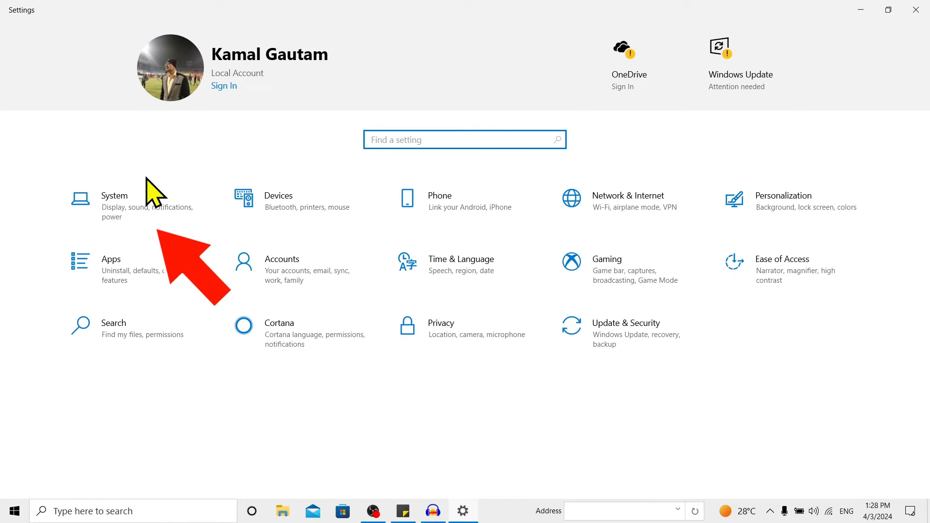
Enter the System category, landing on the Display page
{"action": "left_click", "coordinate": [114, 196]}
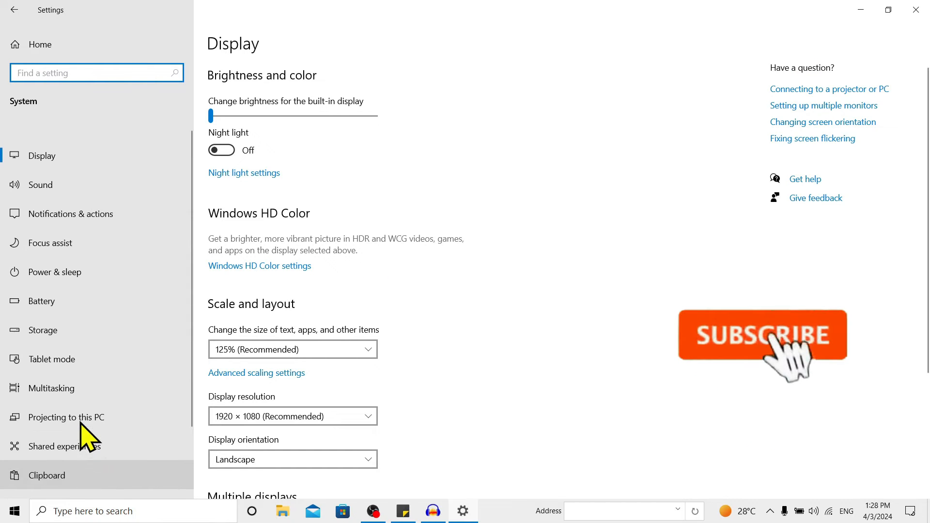
{"action": "scroll", "scroll_direction": "down", "scroll_amount": 3}
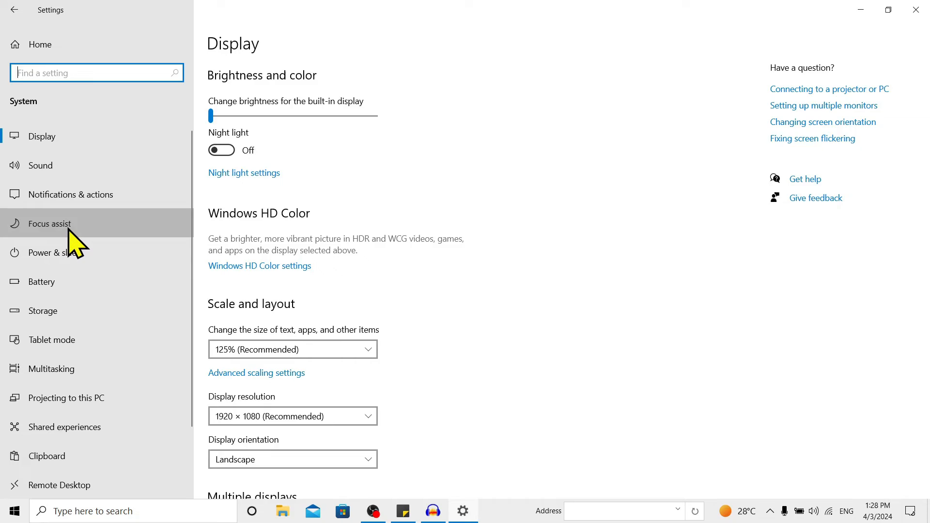
On the Focus assist page, choose Priority only briefly, then set Focus assist to Off
{"action": "left_click", "coordinate": [49, 223]}
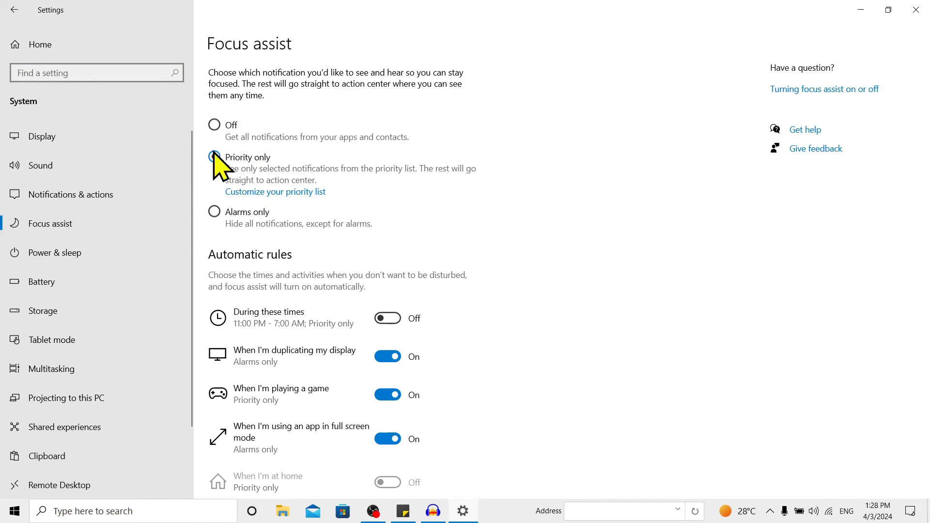
{"action": "left_click", "coordinate": [213, 157]}
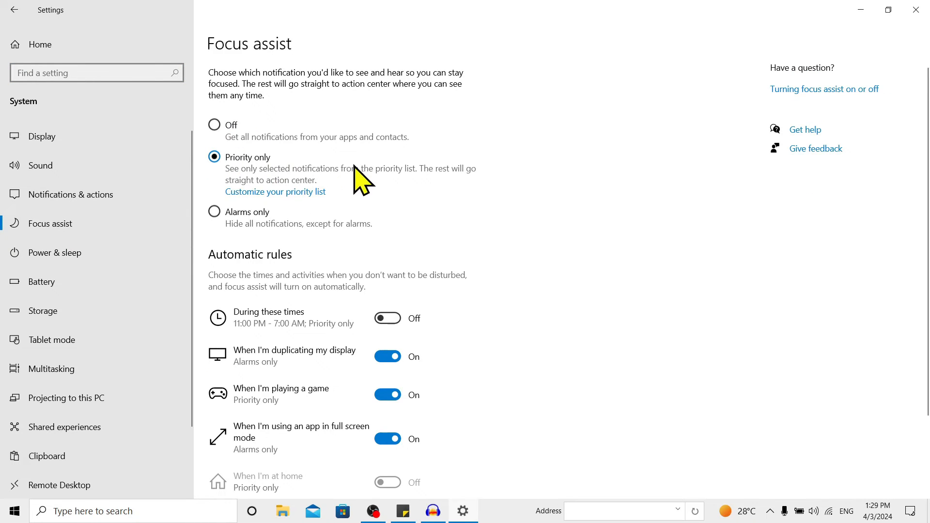
{"action": "mouse_move", "coordinate": [220, 232]}
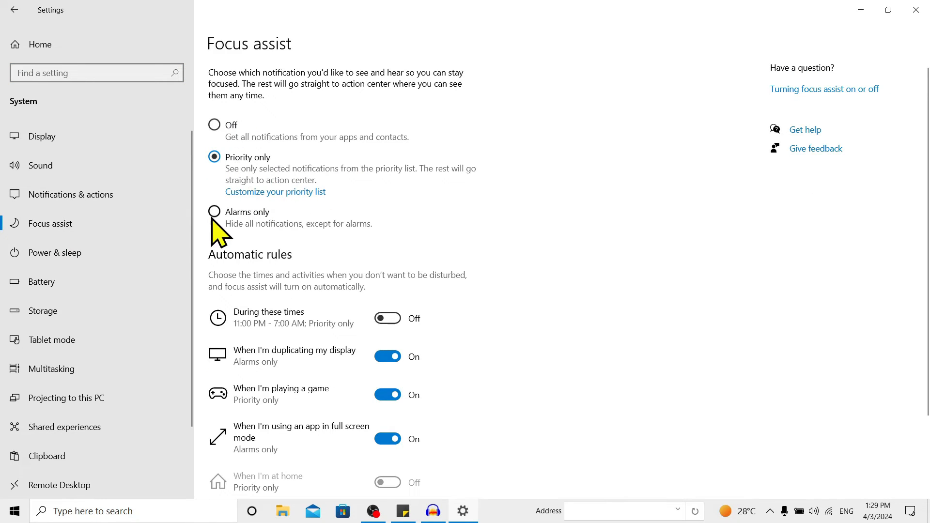
{"action": "mouse_move", "coordinate": [362, 243]}
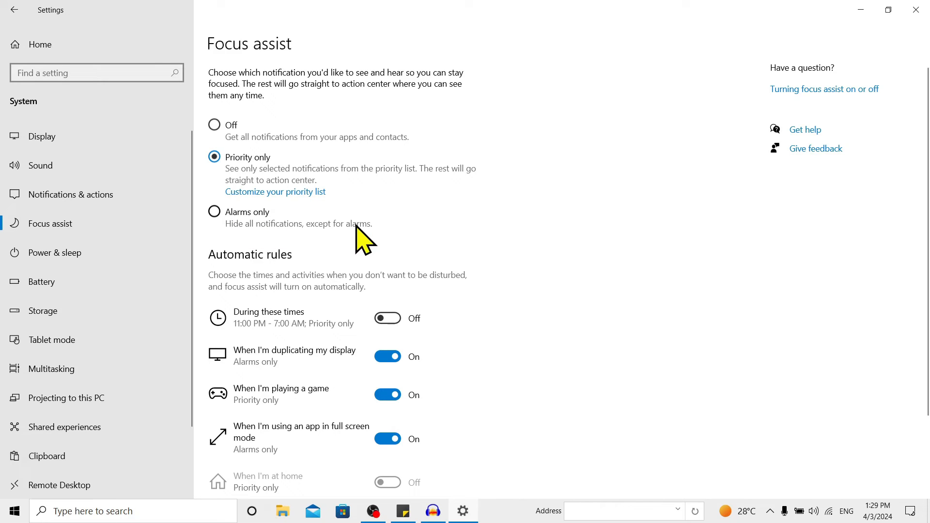
{"action": "mouse_move", "coordinate": [214, 125]}
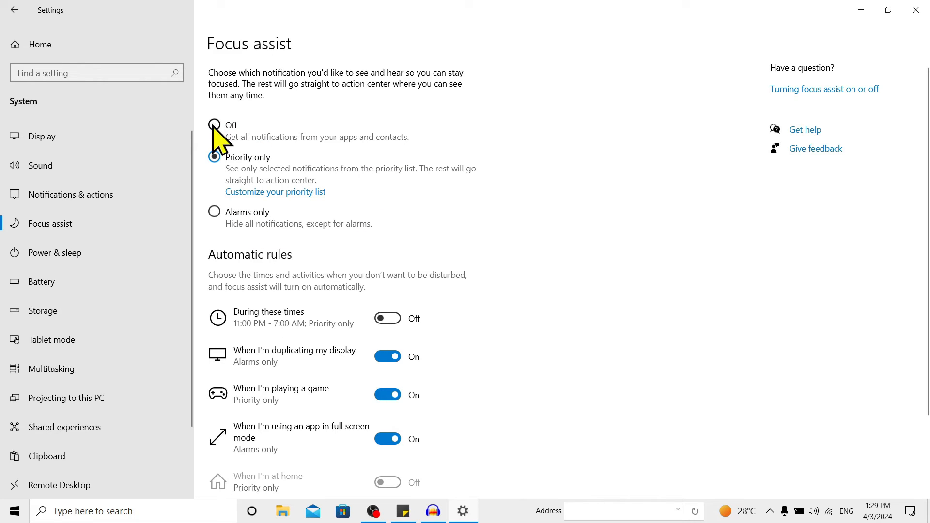
{"action": "left_click", "coordinate": [213, 125]}
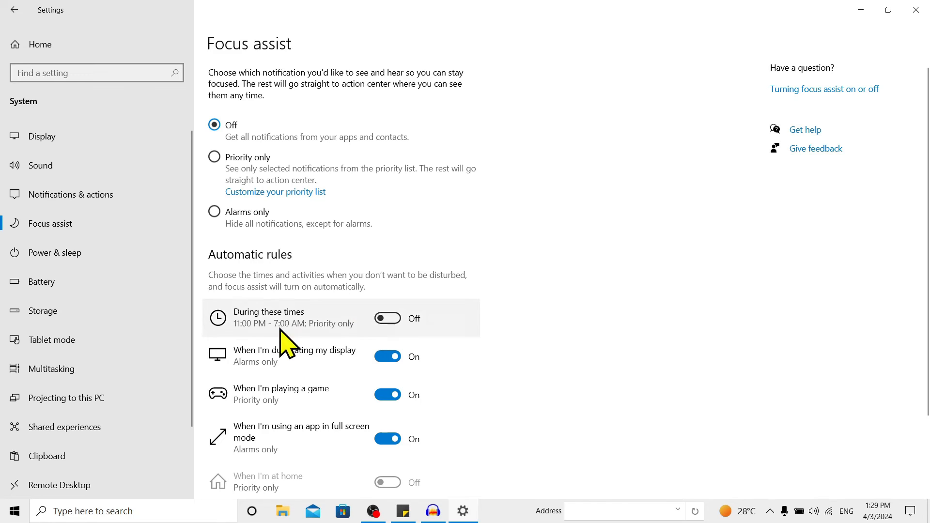
{"action": "mouse_move", "coordinate": [415, 237]}
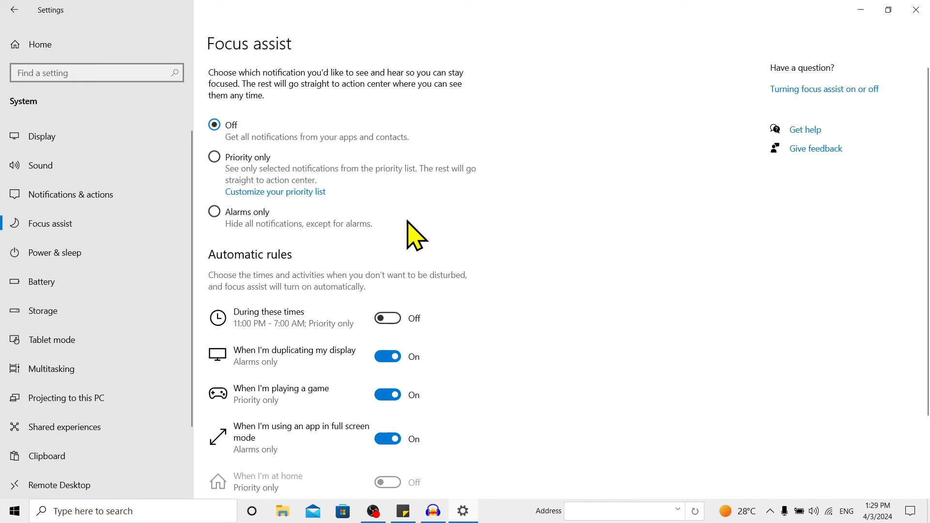